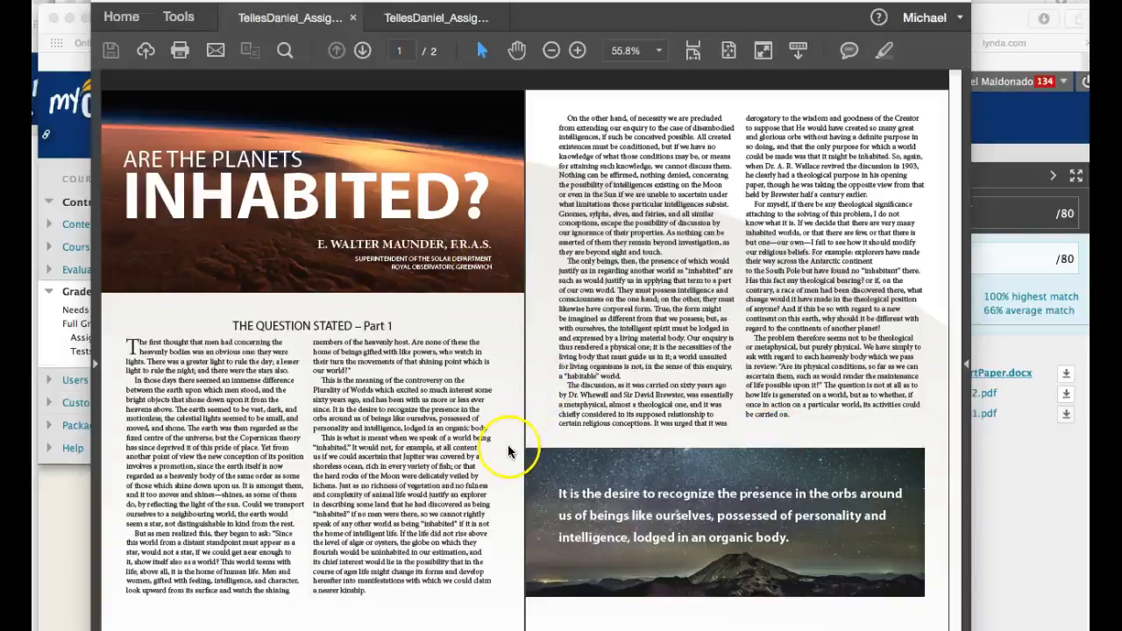
pyautogui.moveTo(283, 252)
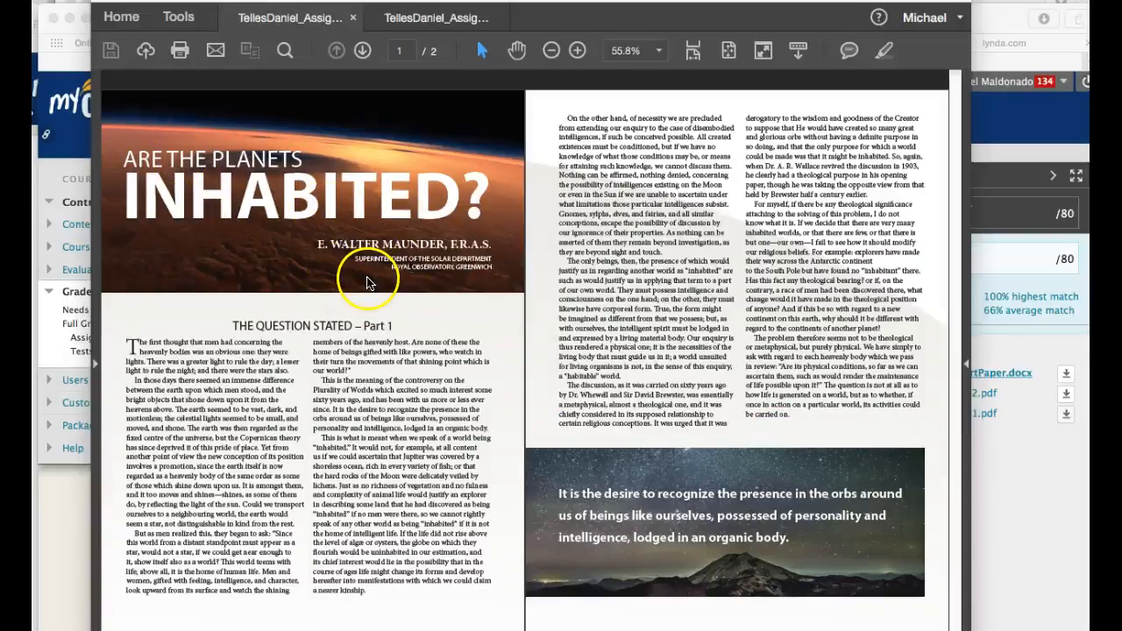
pyautogui.moveTo(505, 270)
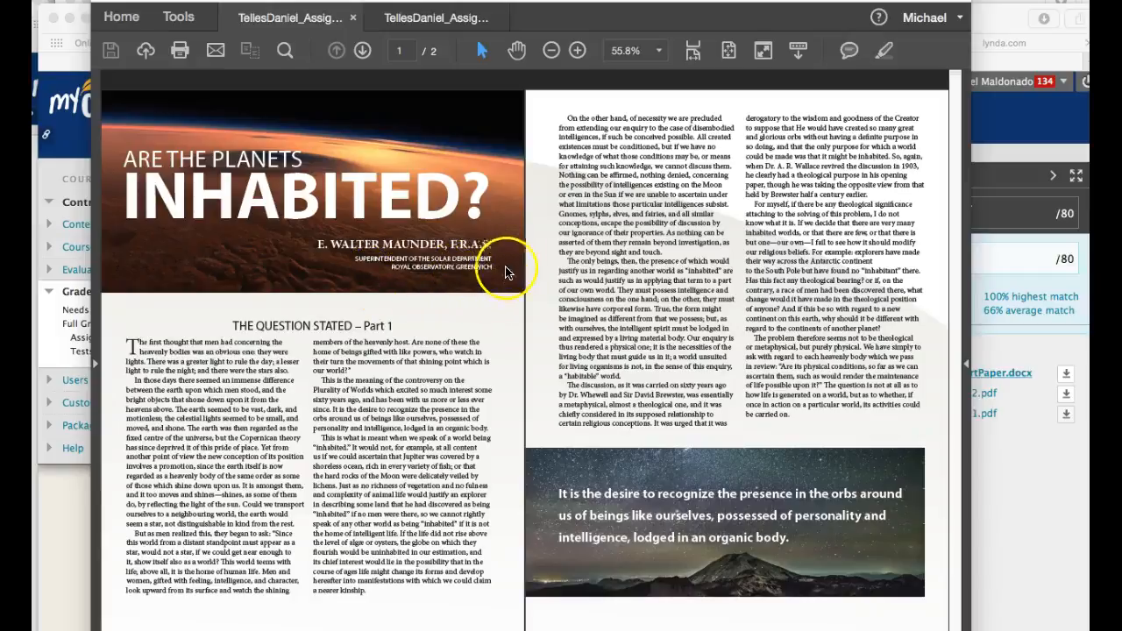
pyautogui.moveTo(634, 218)
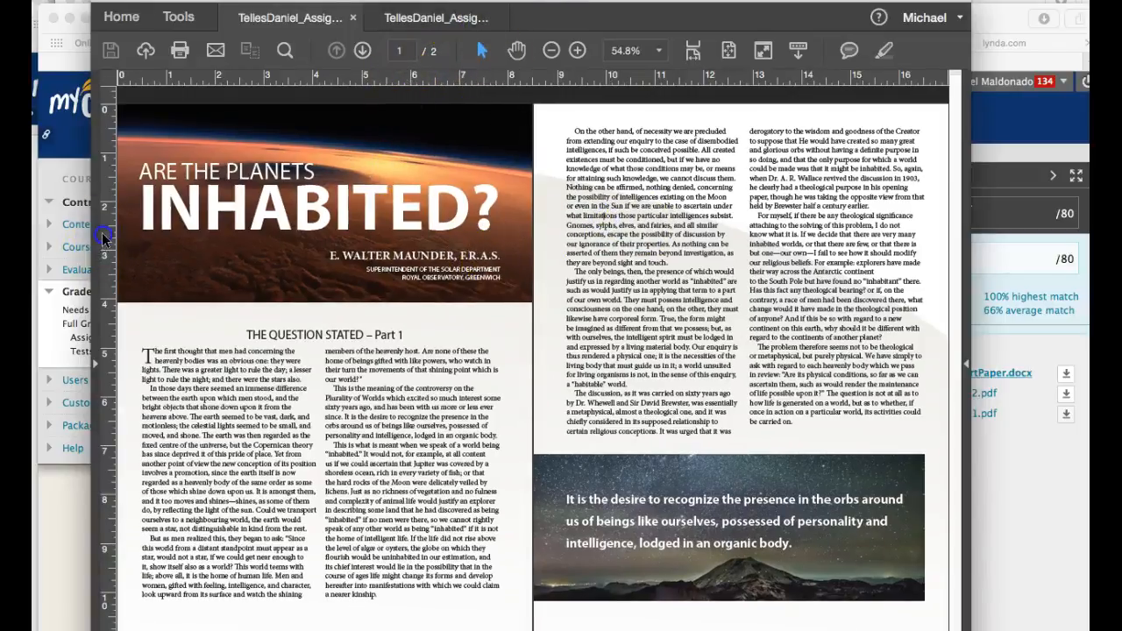
pyautogui.moveTo(494, 200)
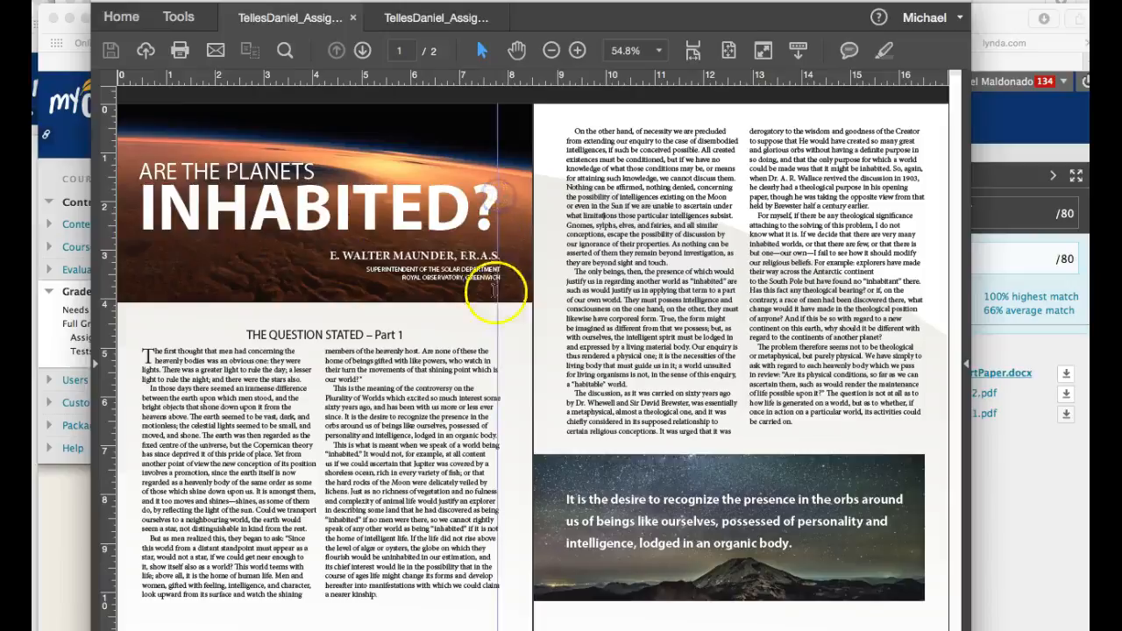
pyautogui.moveTo(502, 290)
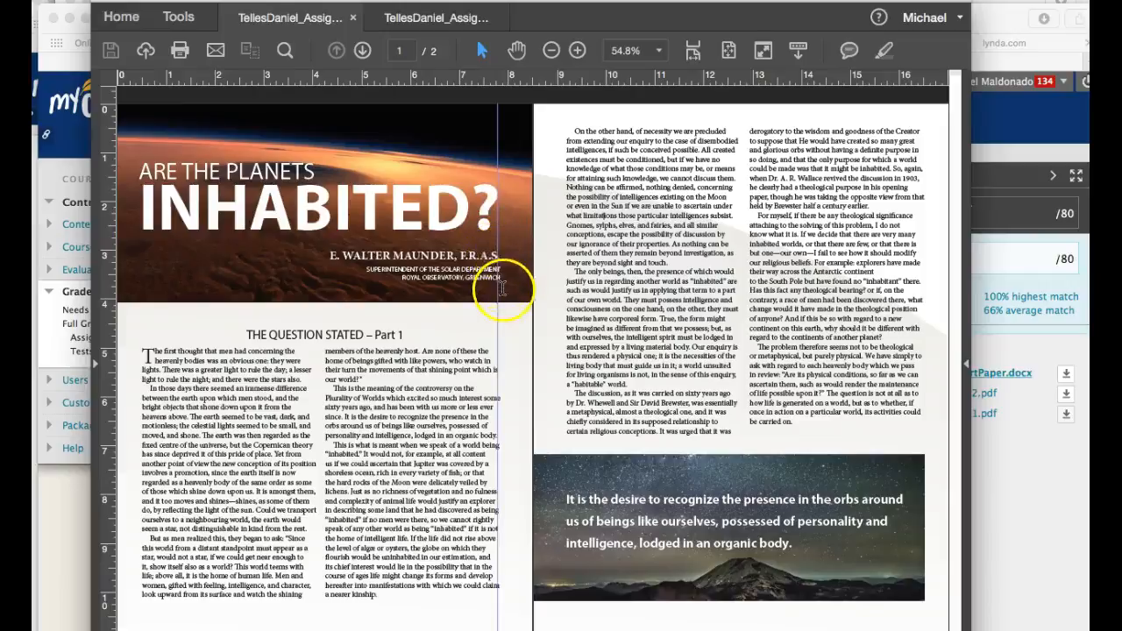
pyautogui.moveTo(502, 207)
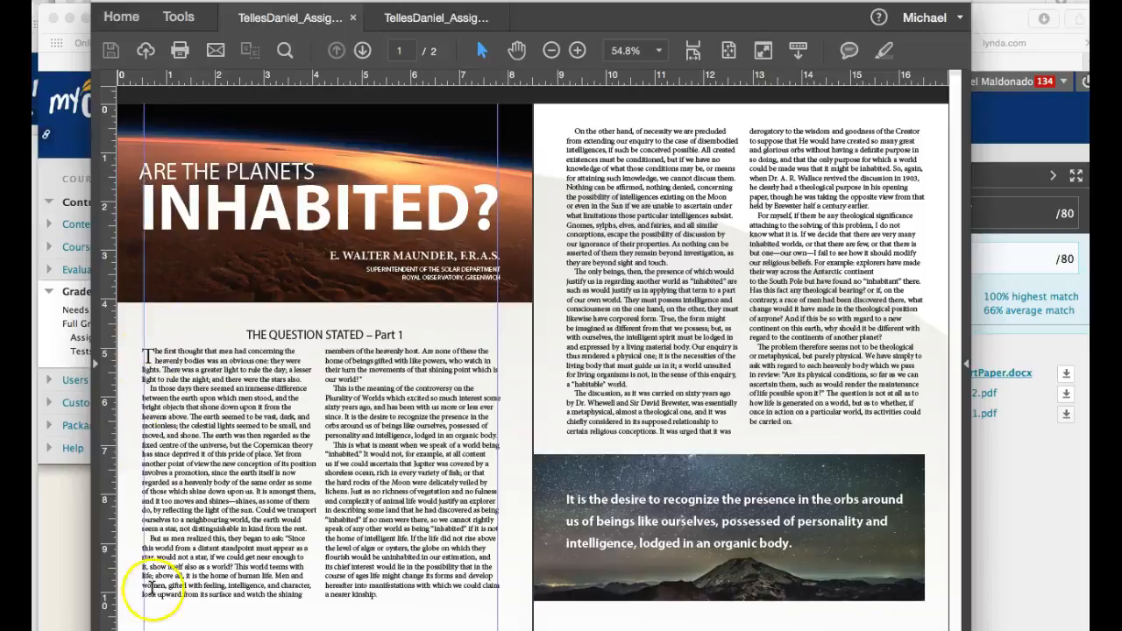
pyautogui.moveTo(515, 532)
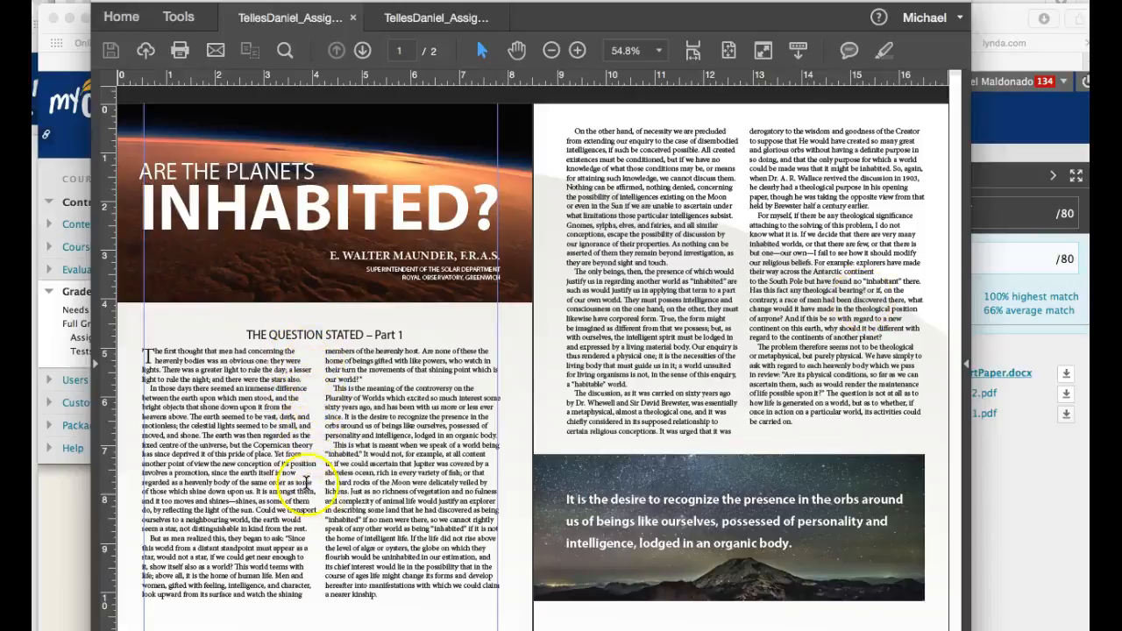
pyautogui.moveTo(316, 491)
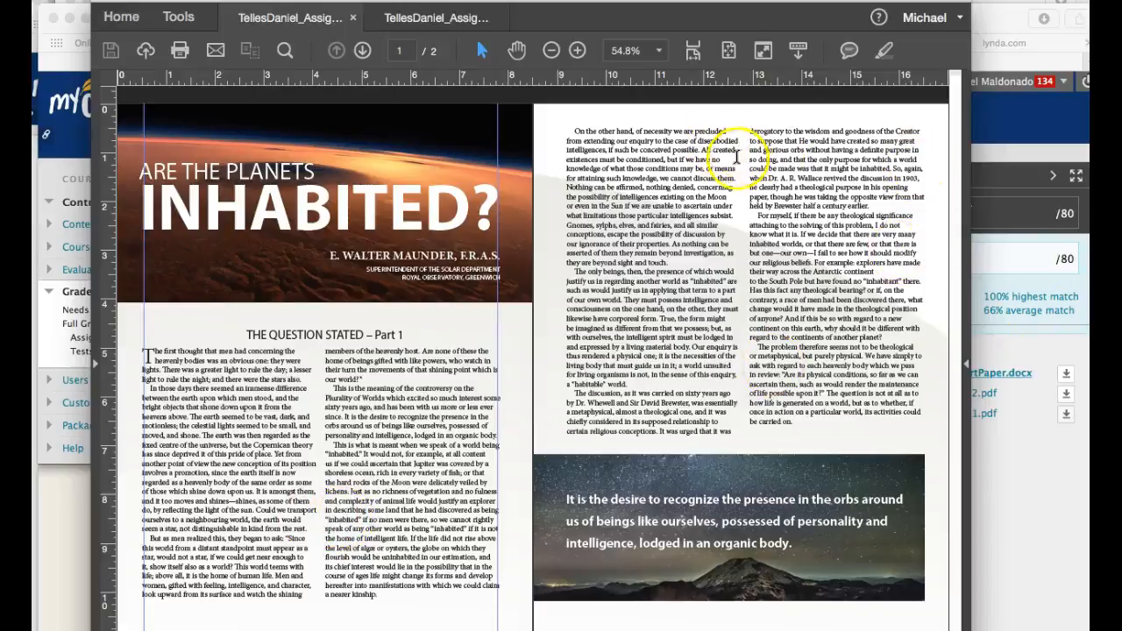
pyautogui.moveTo(708, 312)
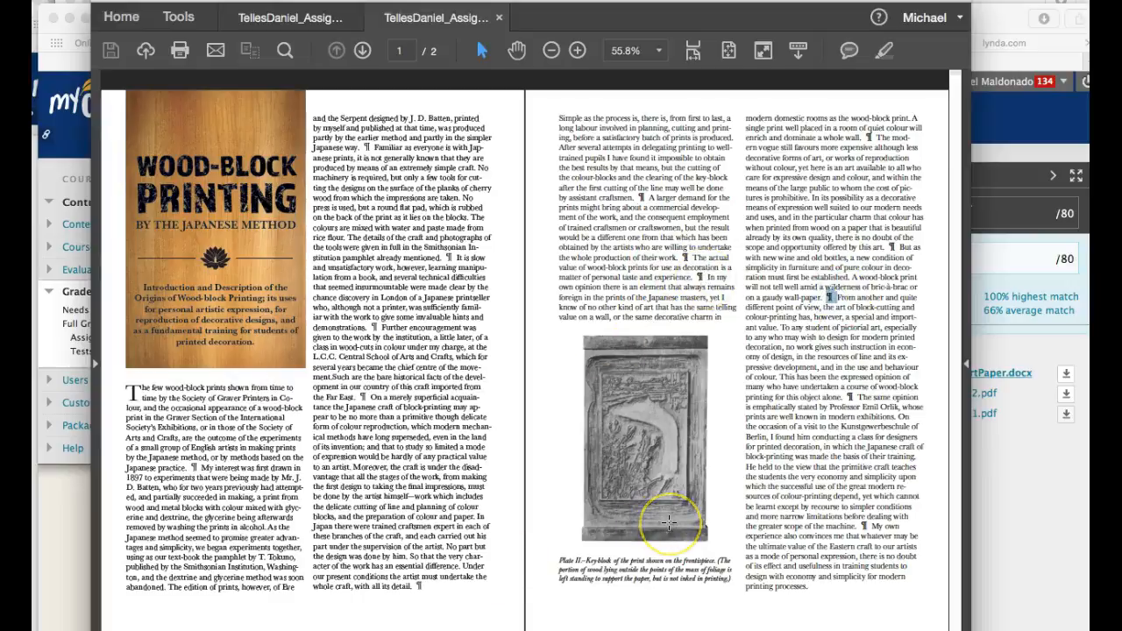
pyautogui.moveTo(290, 302)
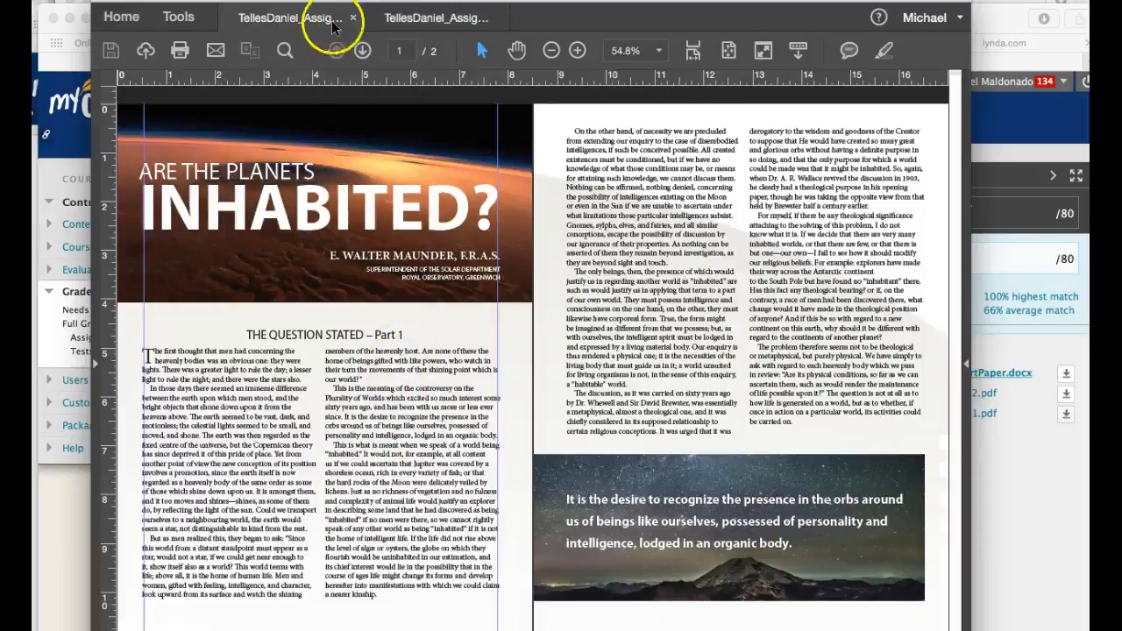
# Bring the 'Are the Planets Inhabited?' spread back into view from its document tab
pyautogui.click(435, 17)
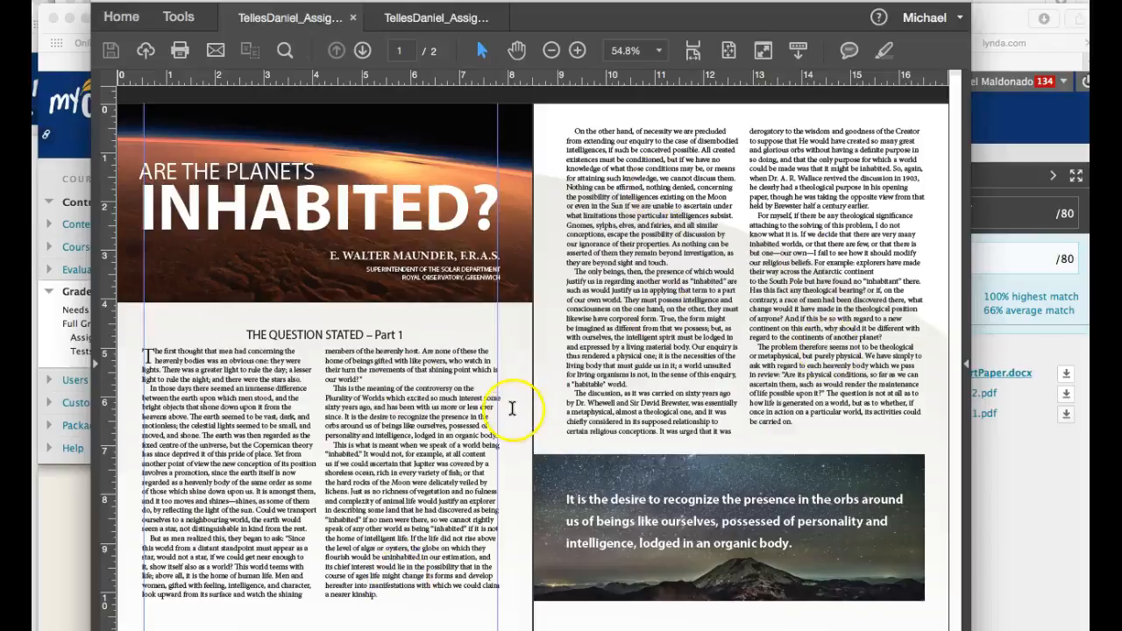
pyautogui.moveTo(154, 359)
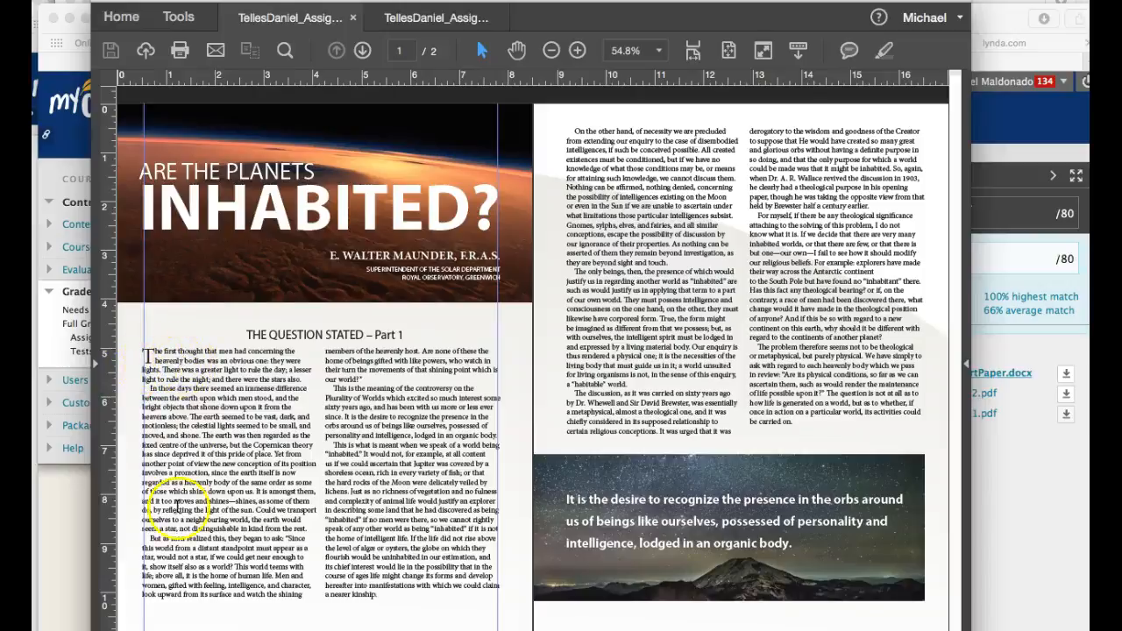
pyautogui.moveTo(383, 382)
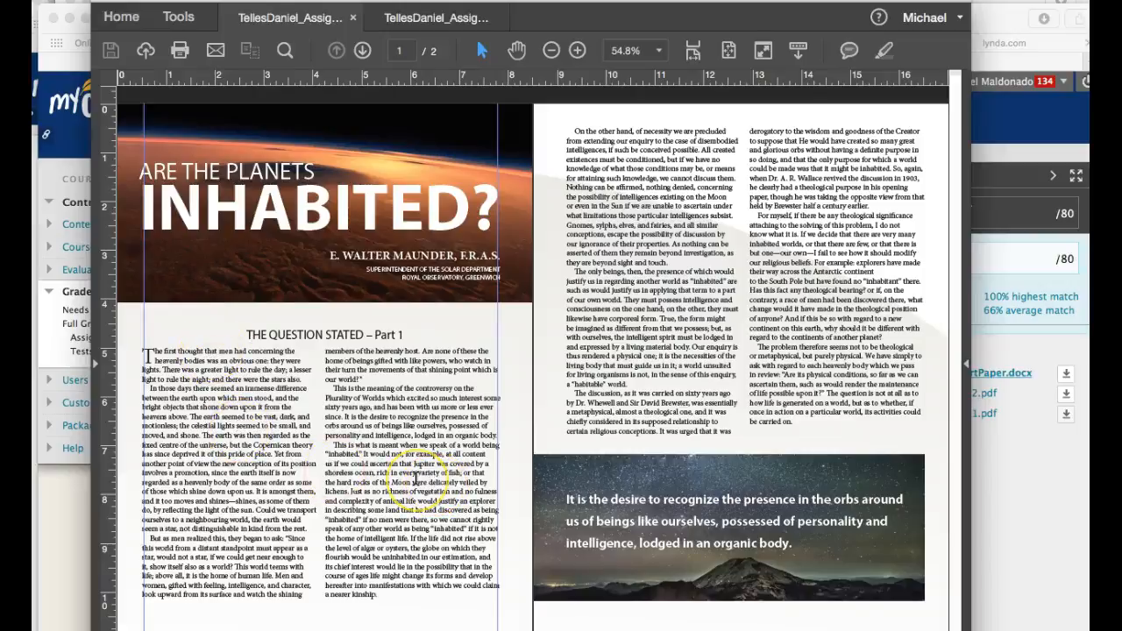
pyautogui.moveTo(658, 488)
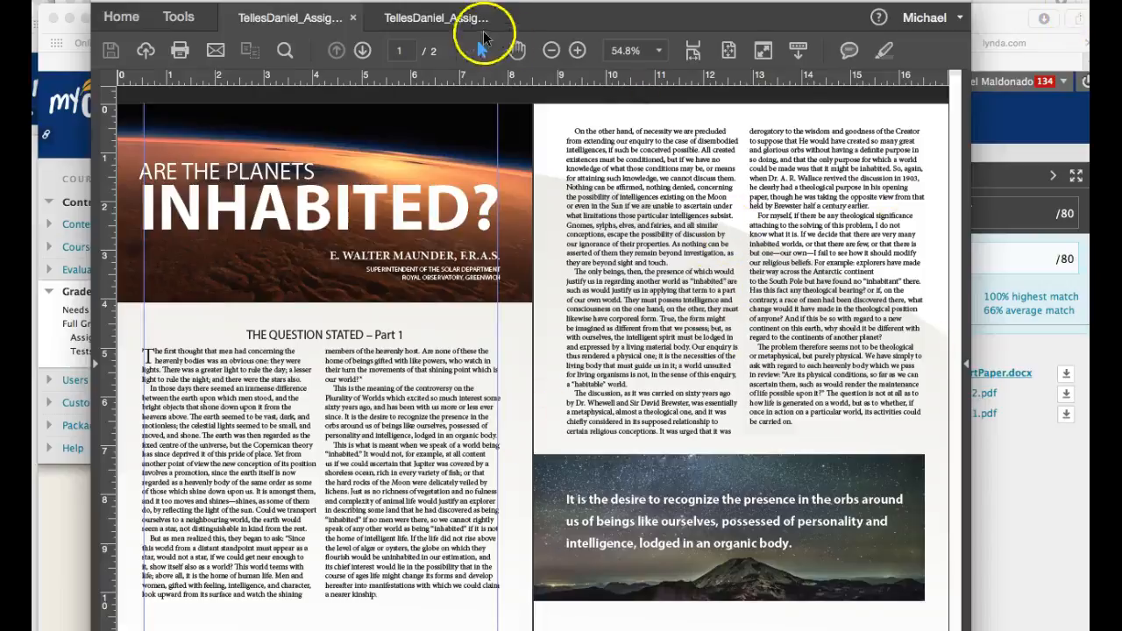
# Switch the view to the Wood-Block Printing spread document
pyautogui.click(435, 18)
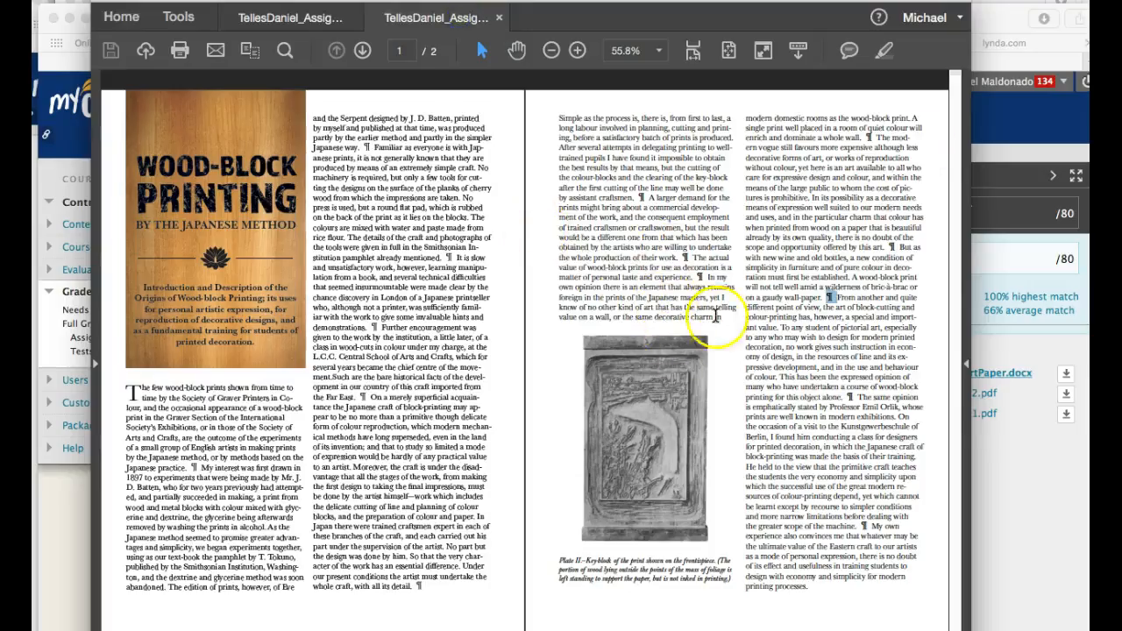
pyautogui.moveTo(523, 272)
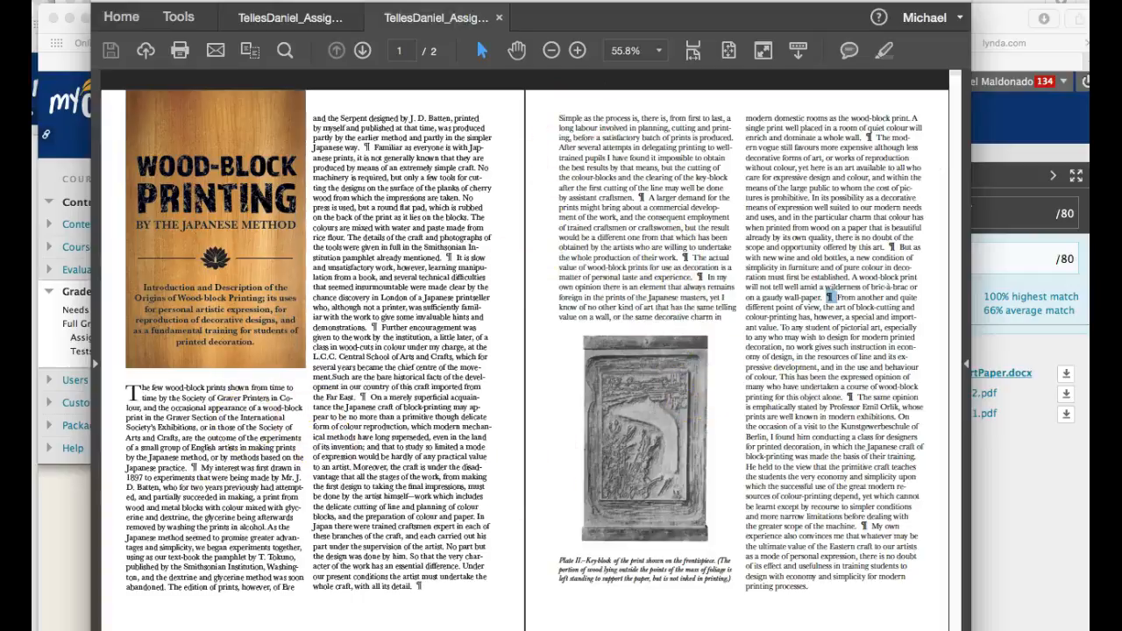
pyautogui.moveTo(526, 519)
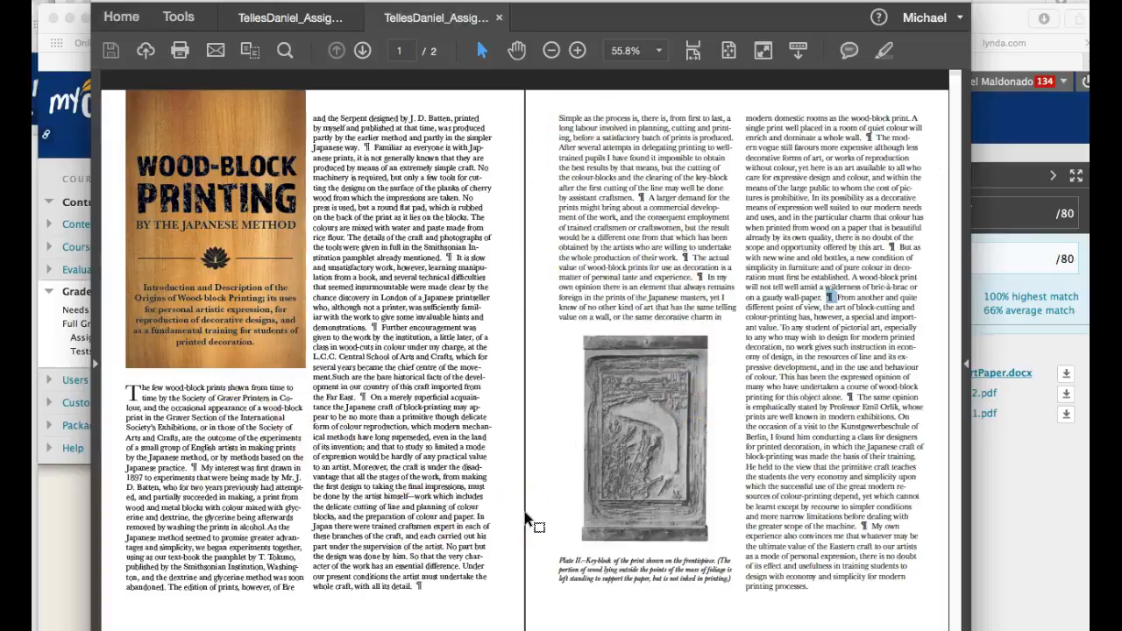